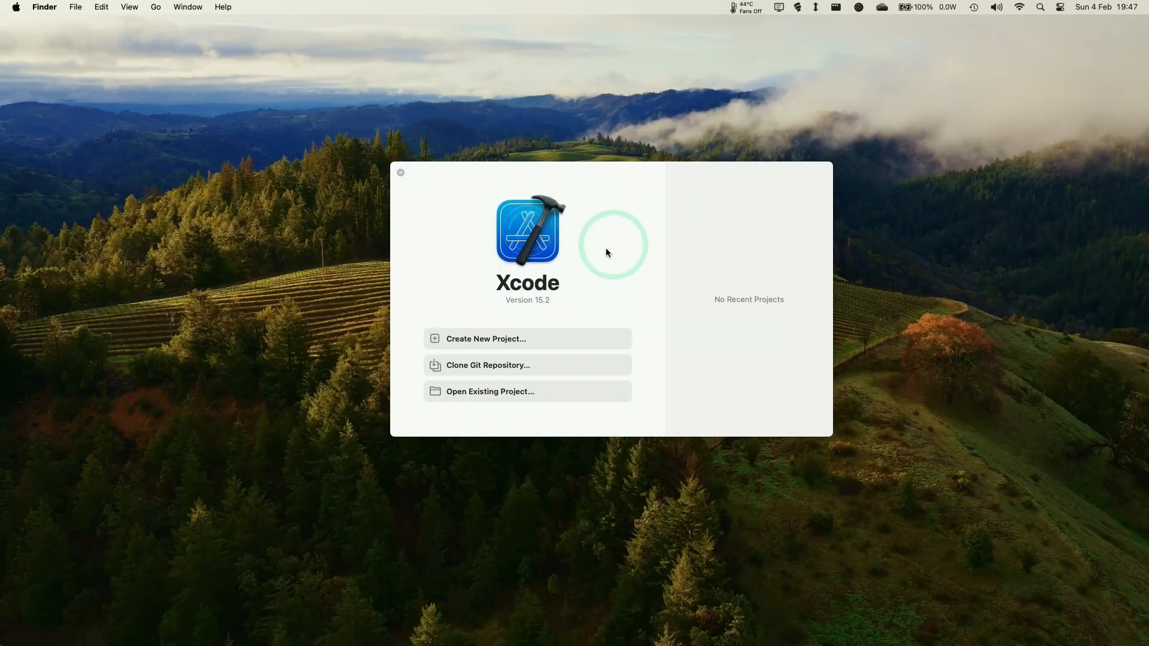
mouse_move(655, 259)
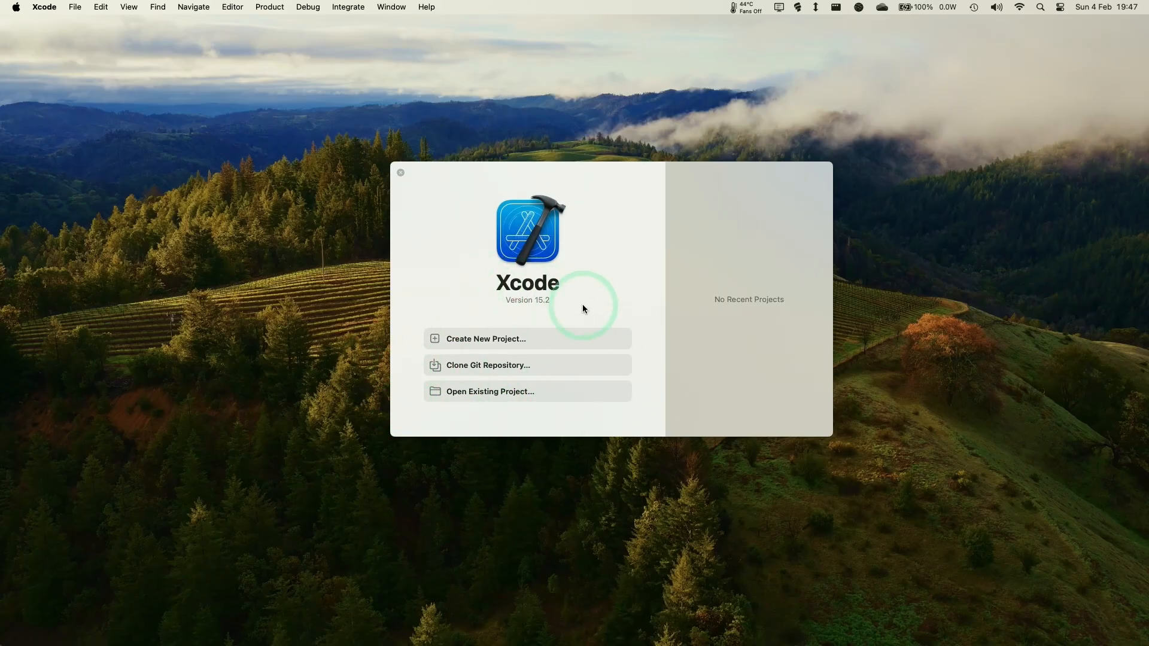
mouse_move(562, 284)
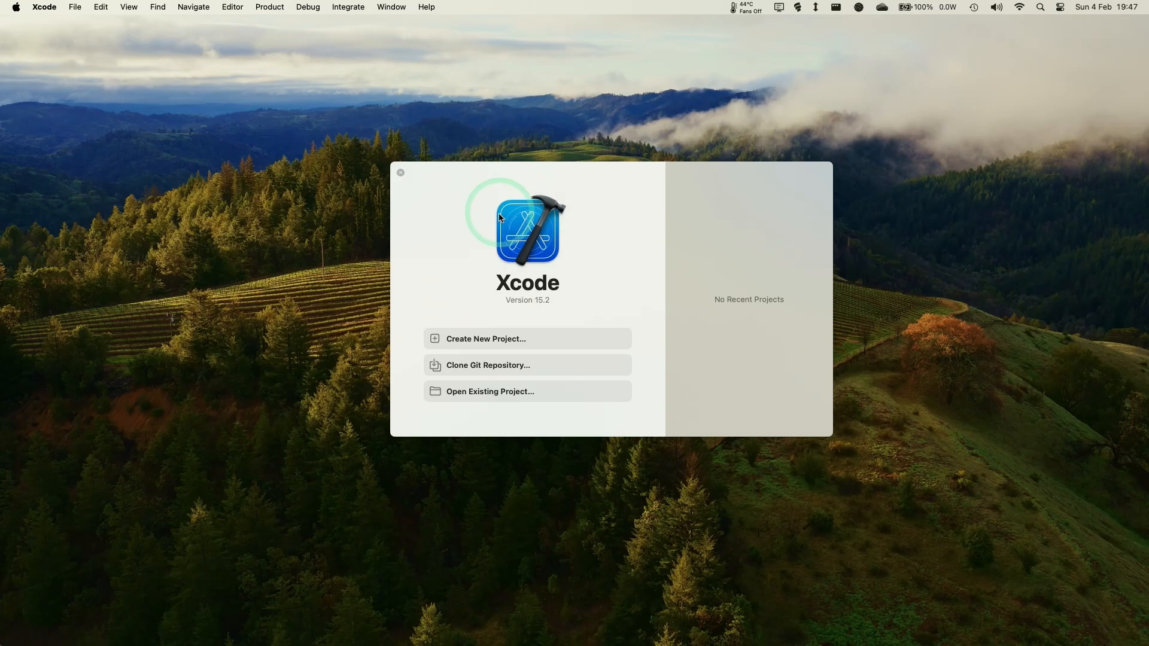
mouse_move(514, 193)
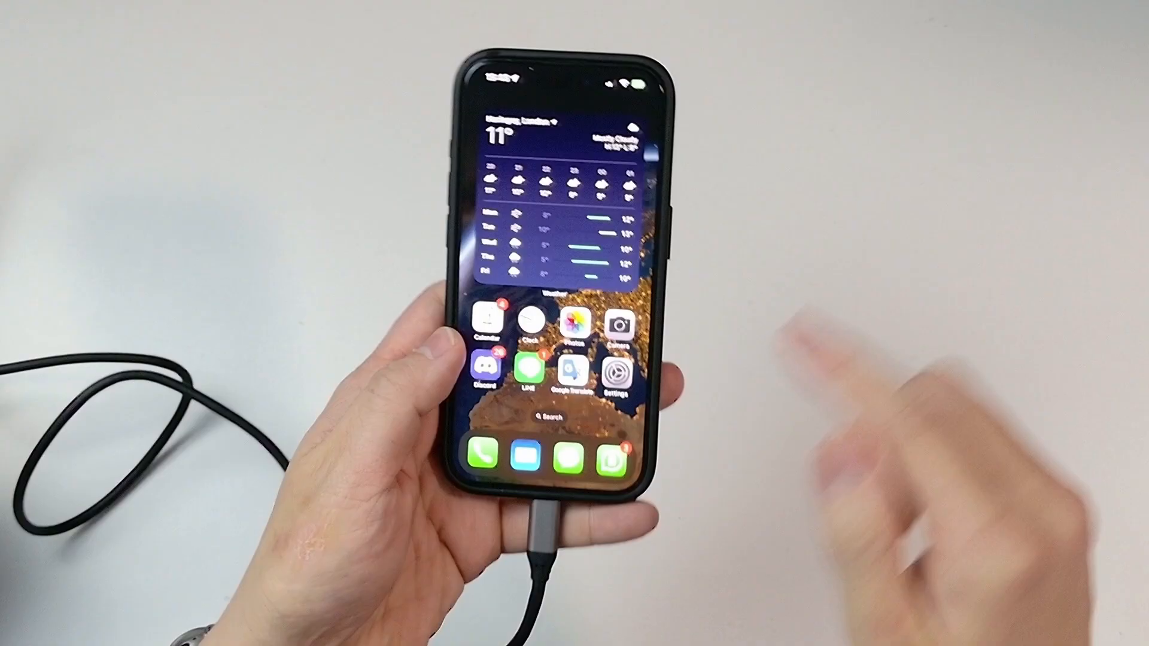
Go into Settings and scroll down to Privacy & Security toward the Developer Mode entry.
click(615, 376)
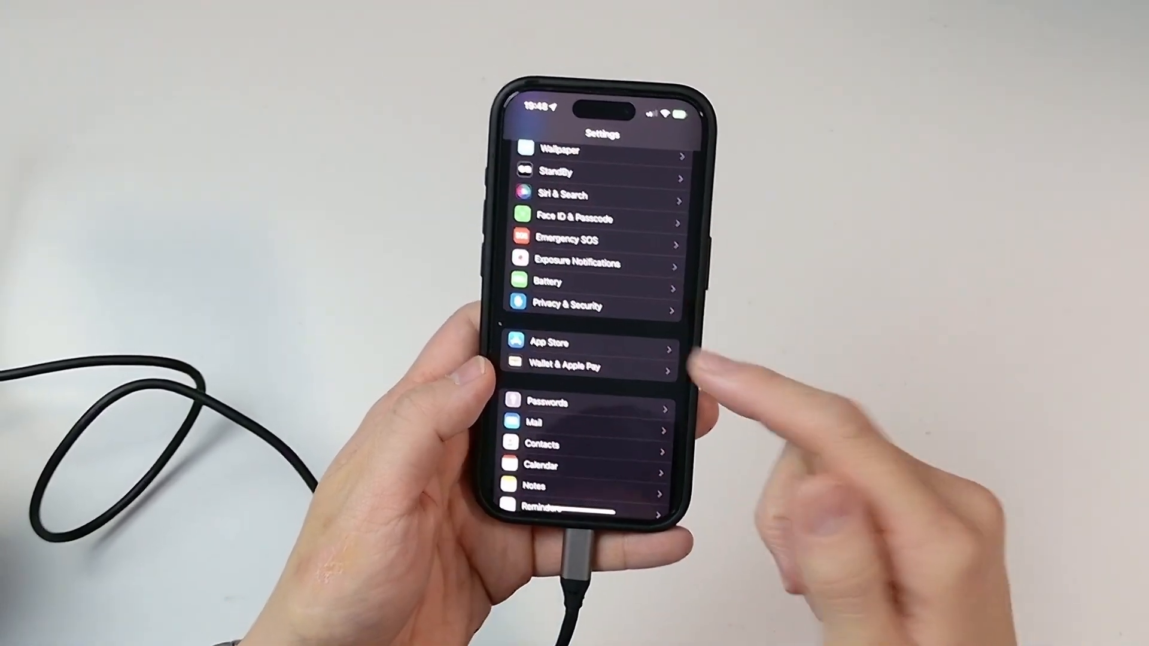
scroll(down, 3)
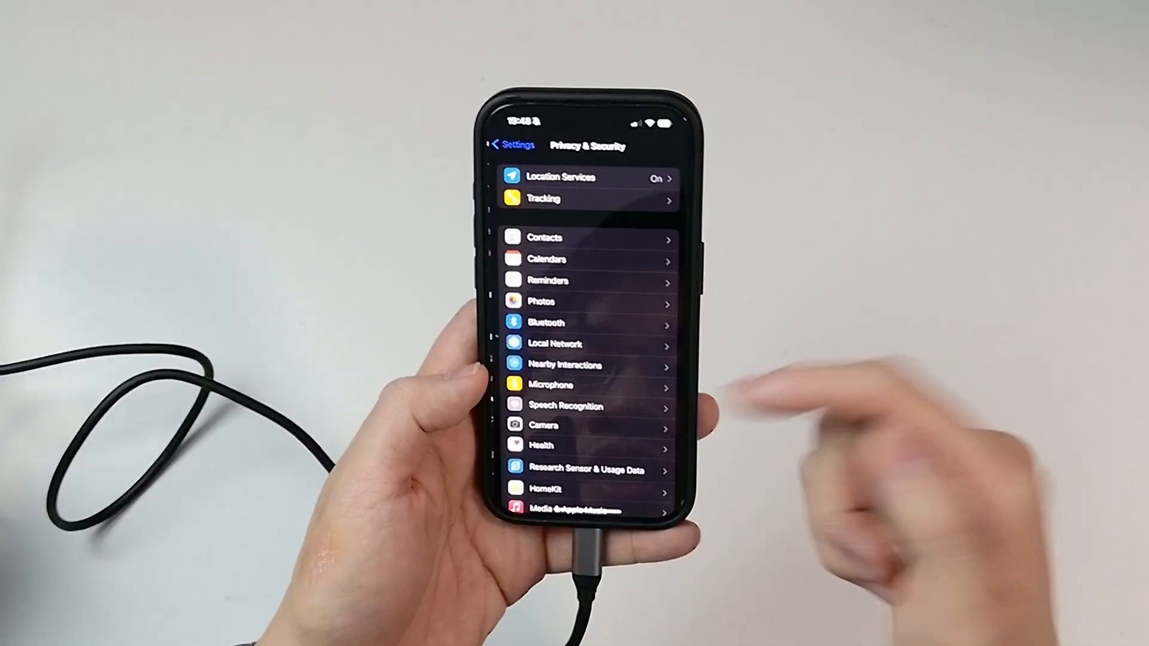
scroll(down, 3)
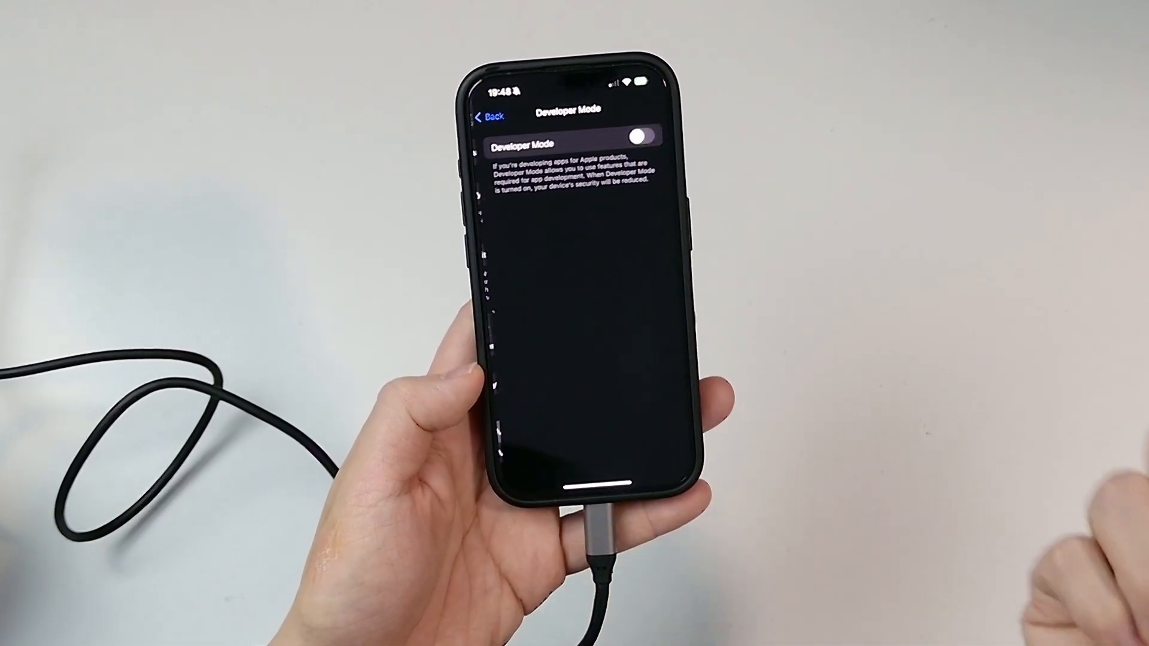
Turn the Developer Mode toggle on and accept the Restart alert to reboot the iPhone.
click(647, 138)
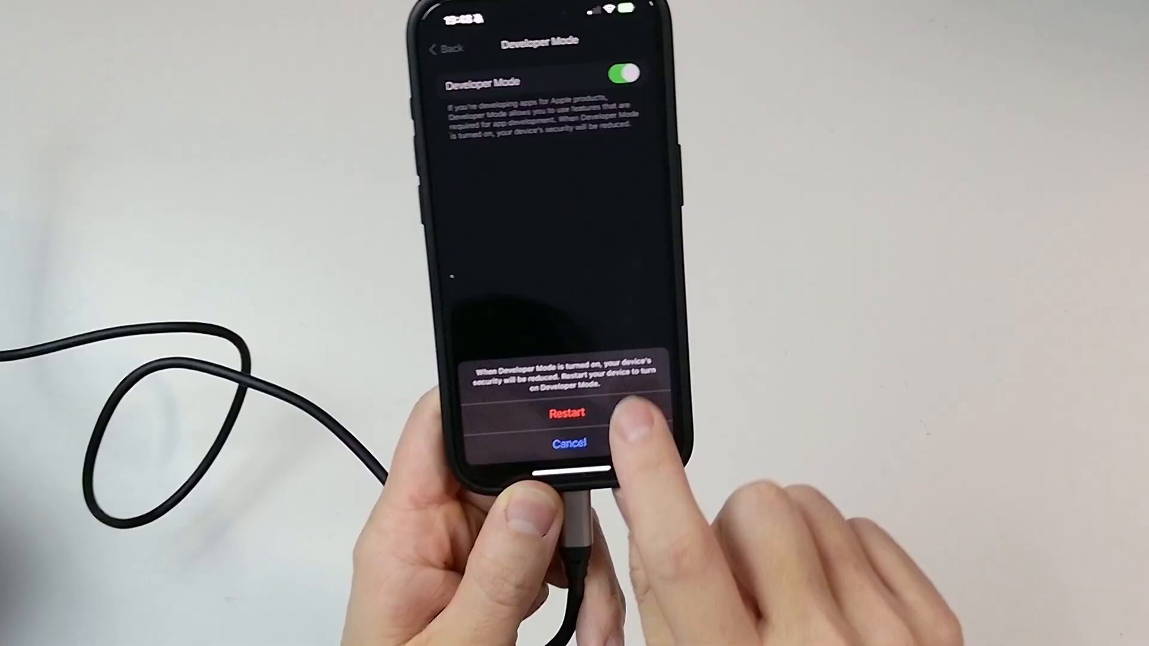
click(567, 410)
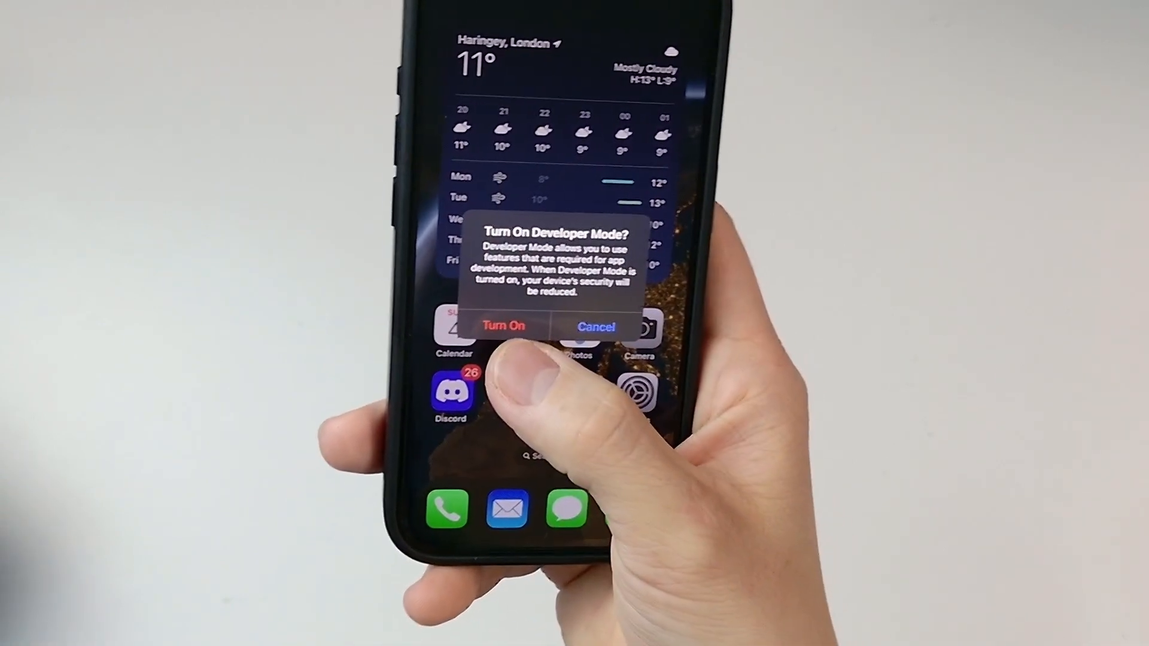
Choose Turn On in the post-restart alert, then reopen Developer Mode, now shown as on.
click(504, 326)
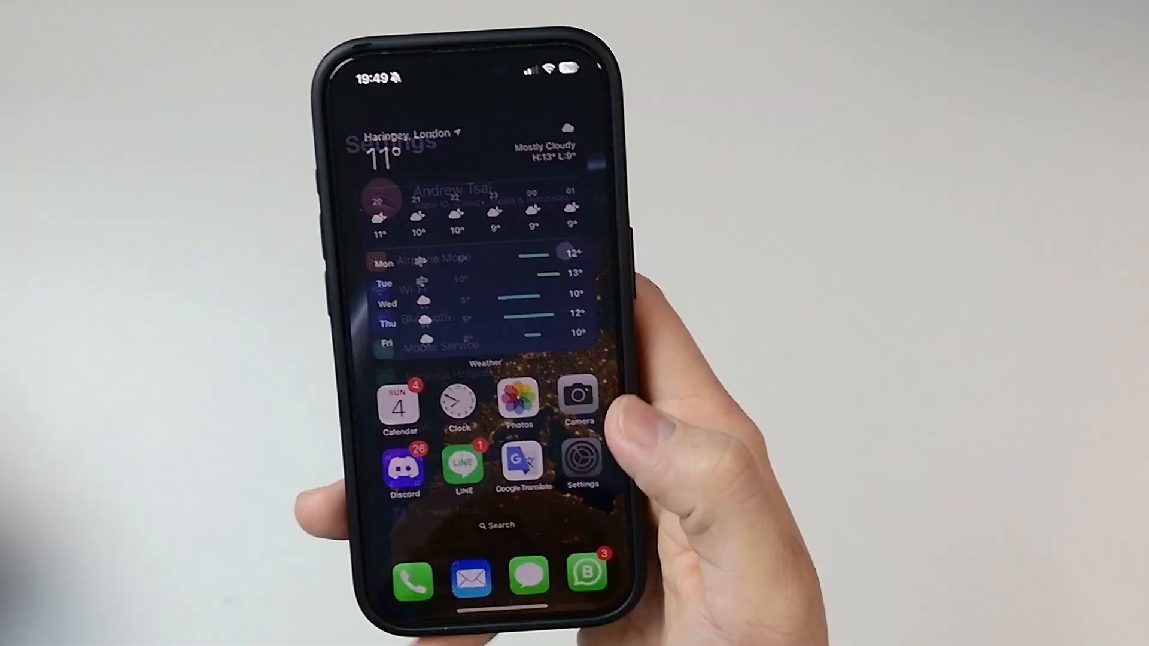
click(580, 465)
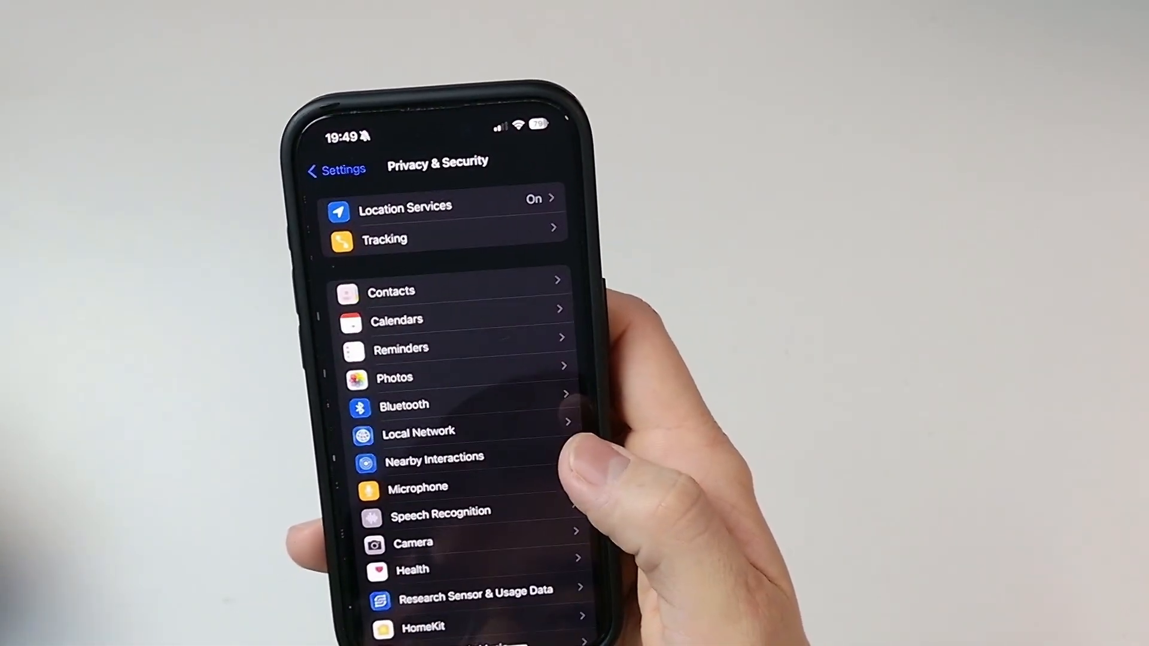
scroll(down, 3)
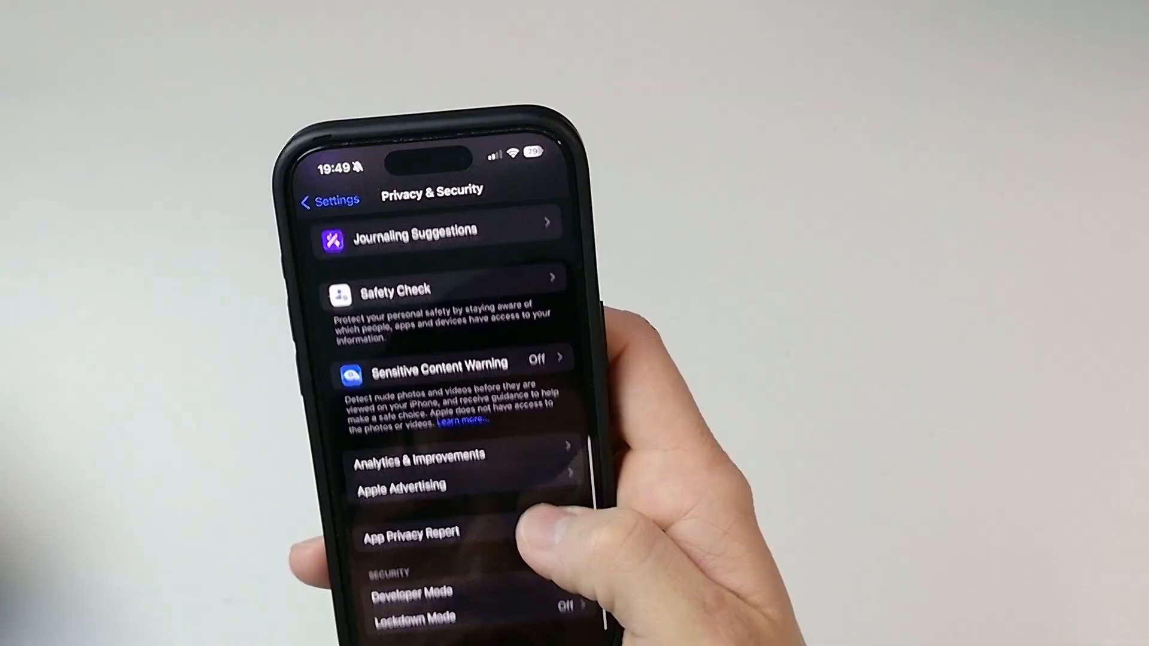
click(413, 591)
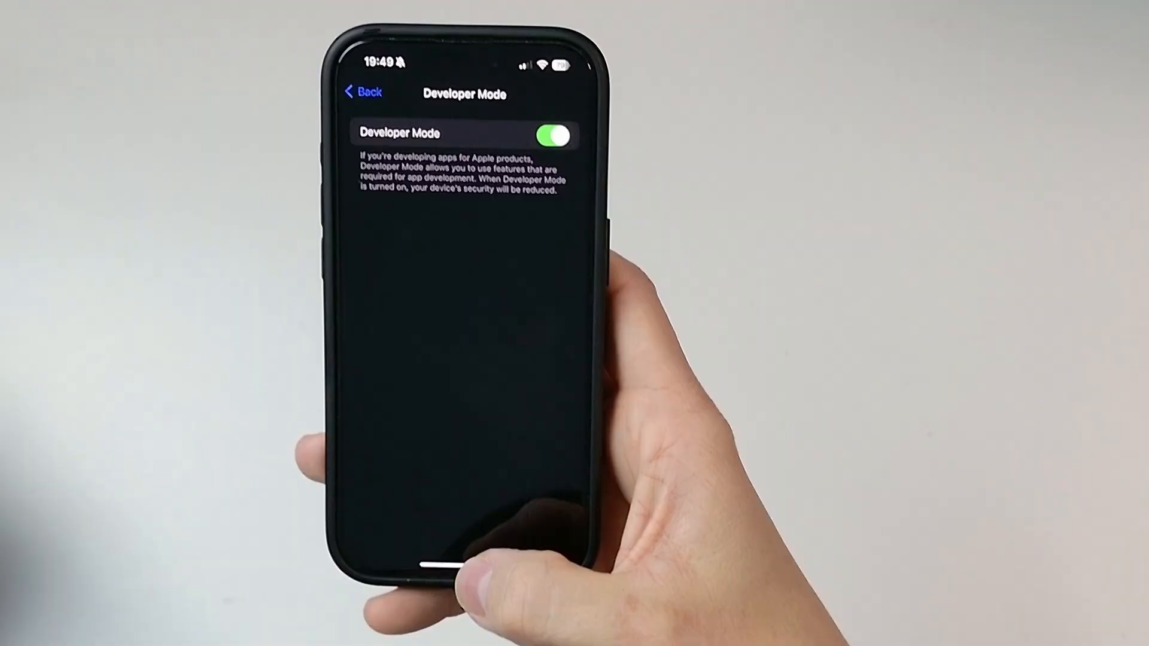
Back in the main Settings list, enter the new Developer section and scroll its testing options.
click(364, 92)
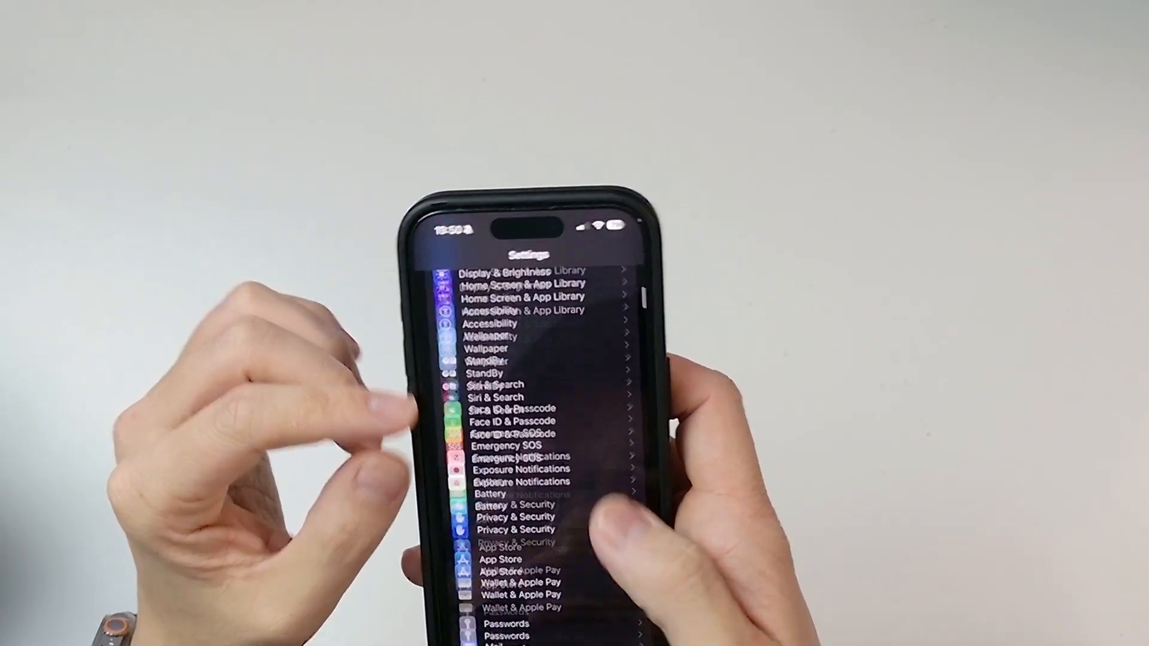
scroll(down, 3)
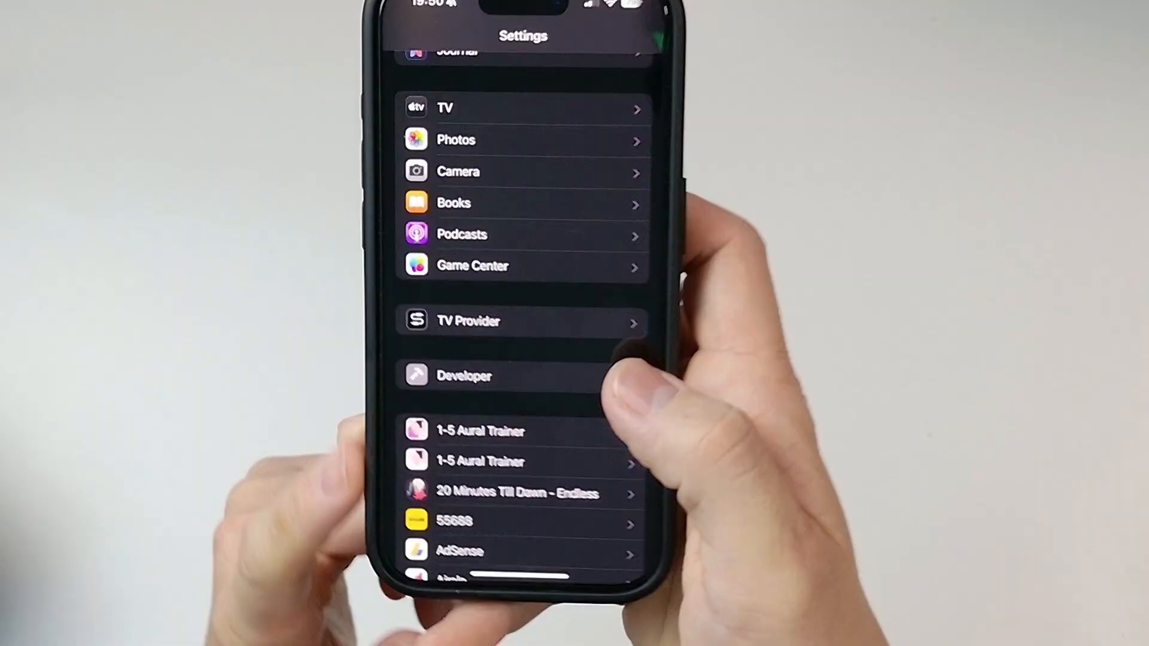
click(463, 375)
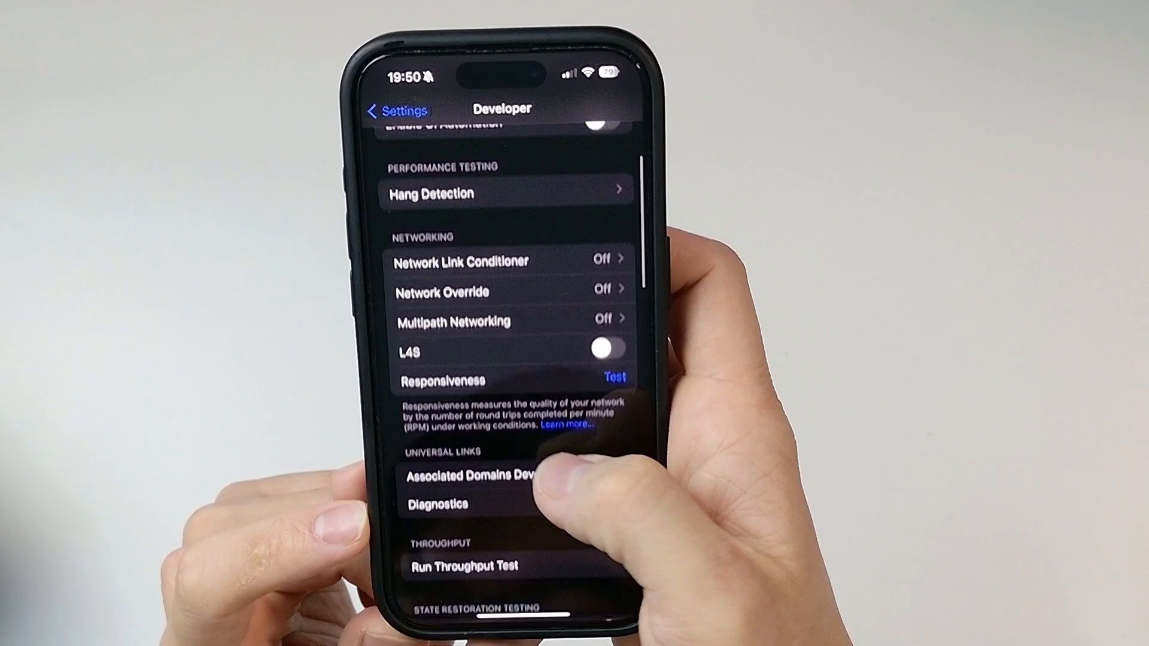
scroll(down, 3)
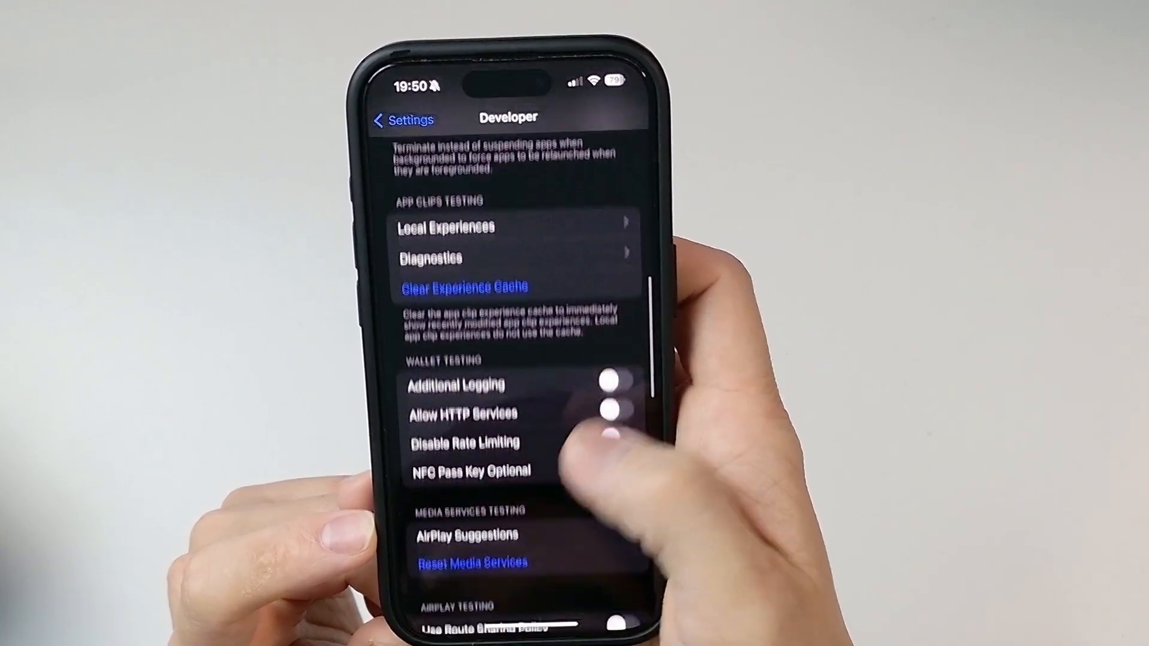